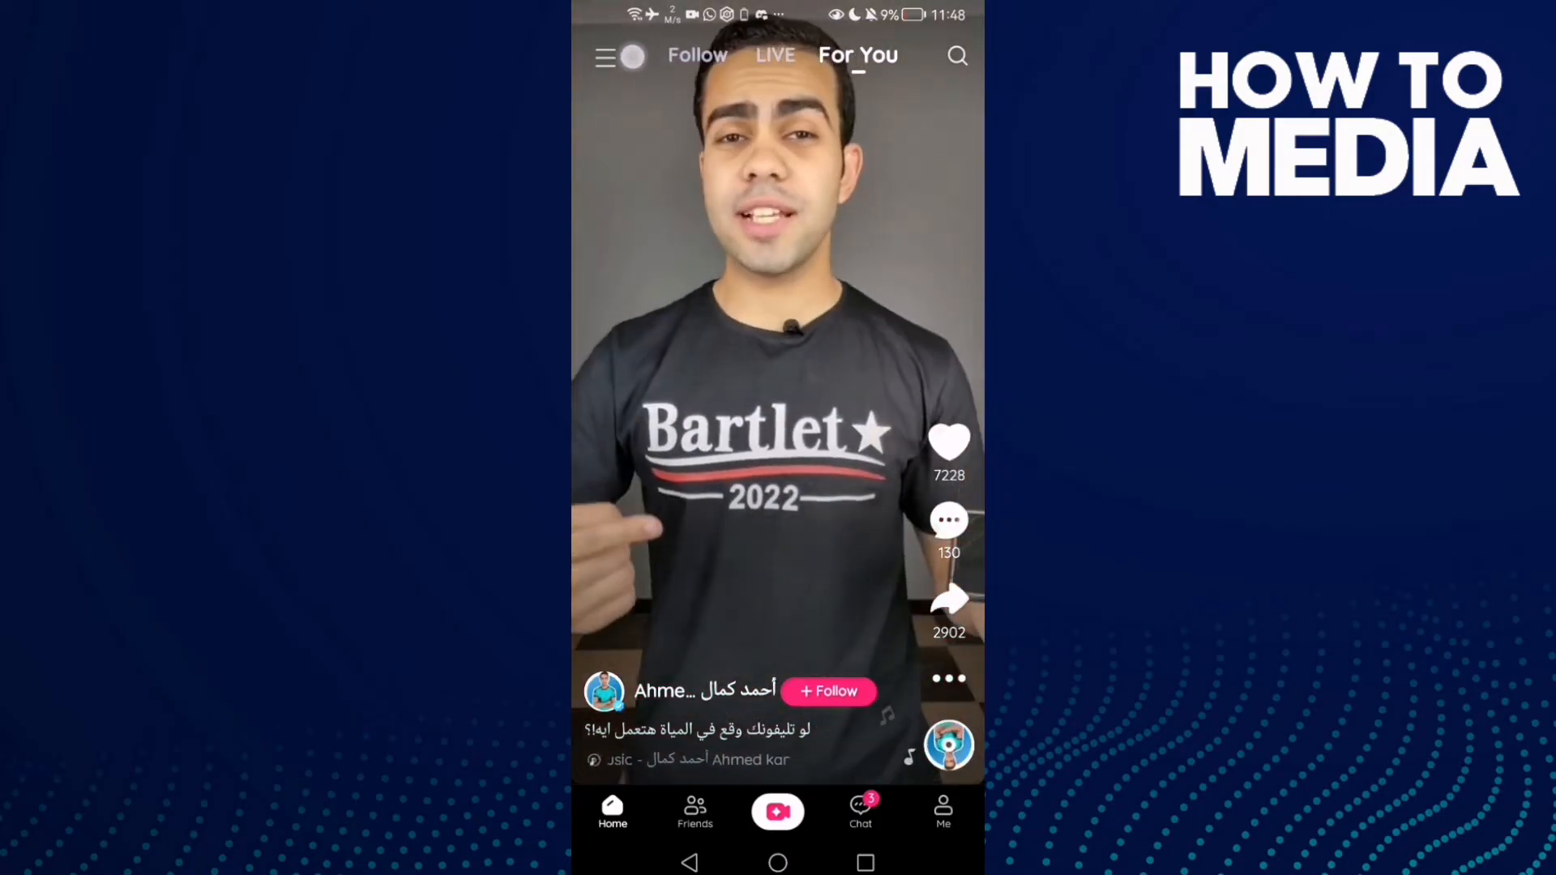
# - Open the Likee side drawer from the home feed's top-left menu icon
pyautogui.click(607, 55)
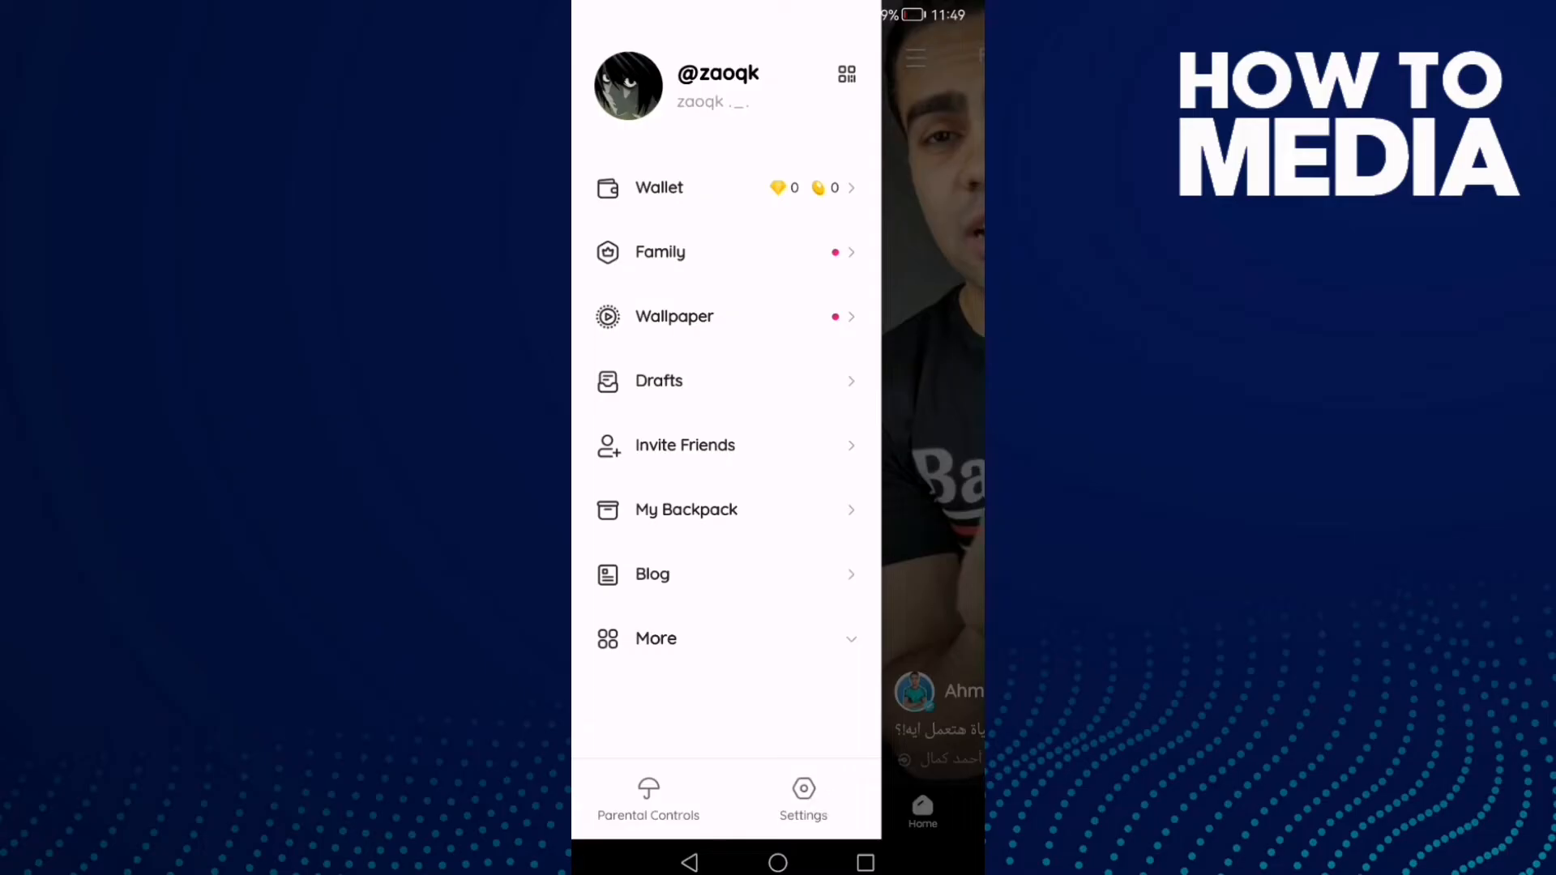
# - Open Settings, review the Privacy toggles and reach the empty Blocked List
pyautogui.click(803, 799)
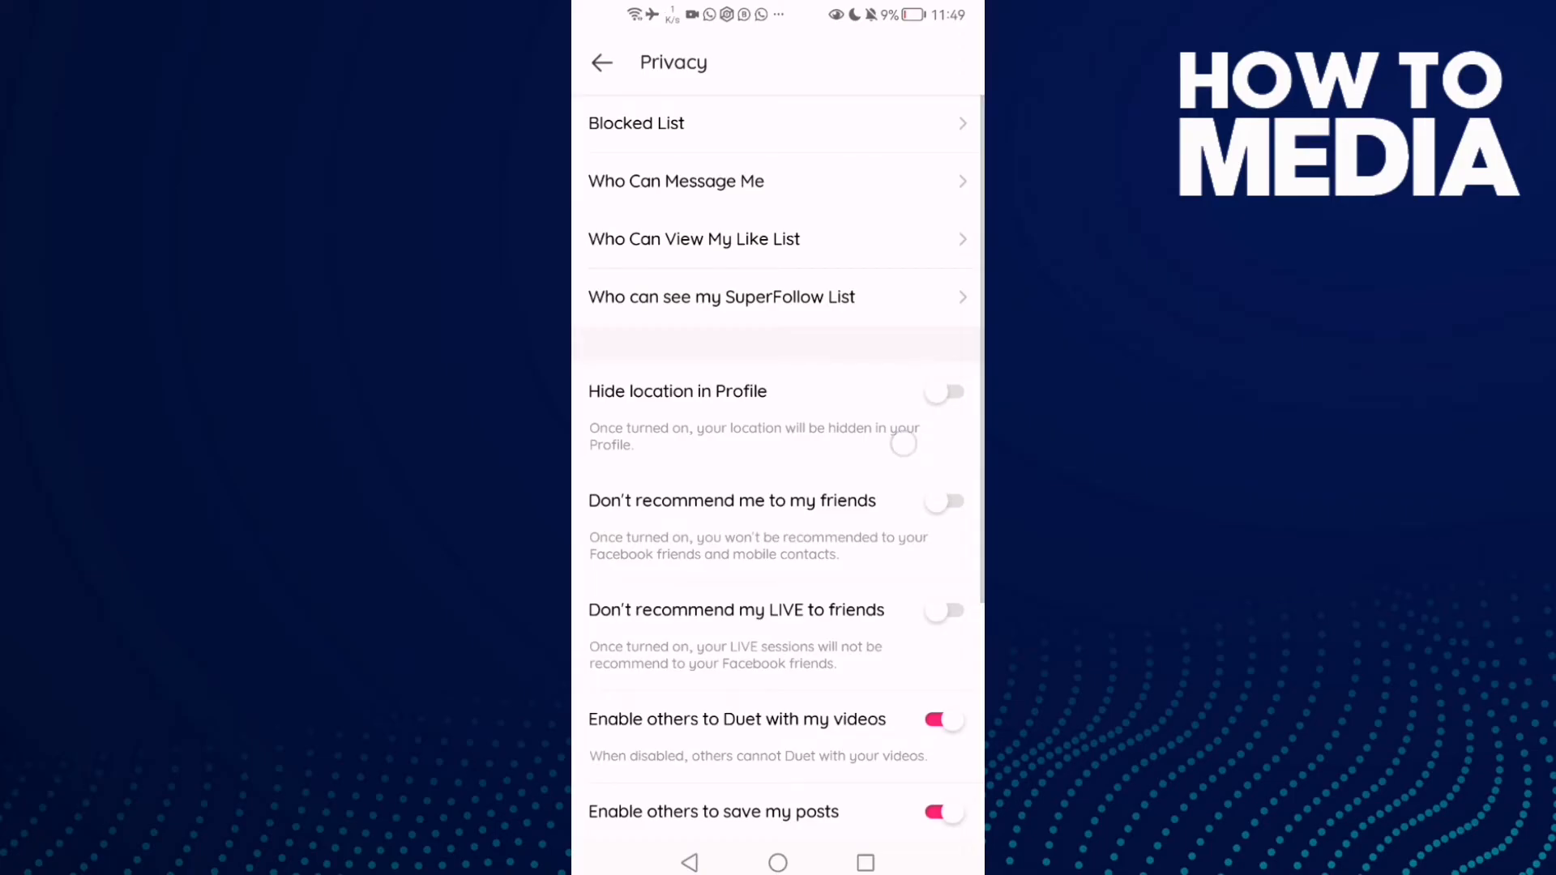
pyautogui.scroll(-3)
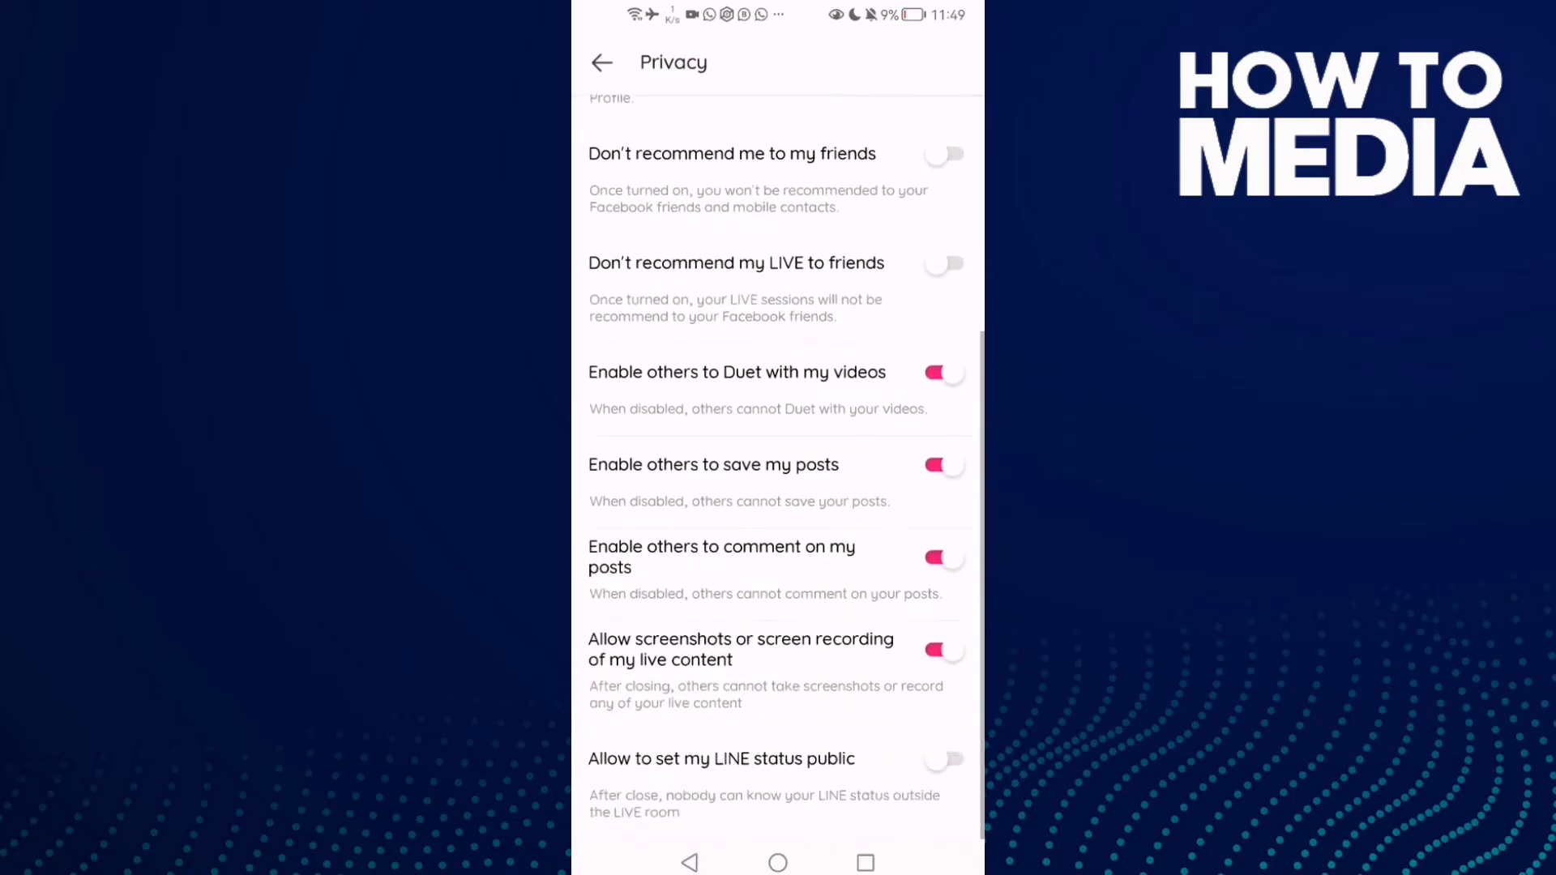
pyautogui.scroll(3)
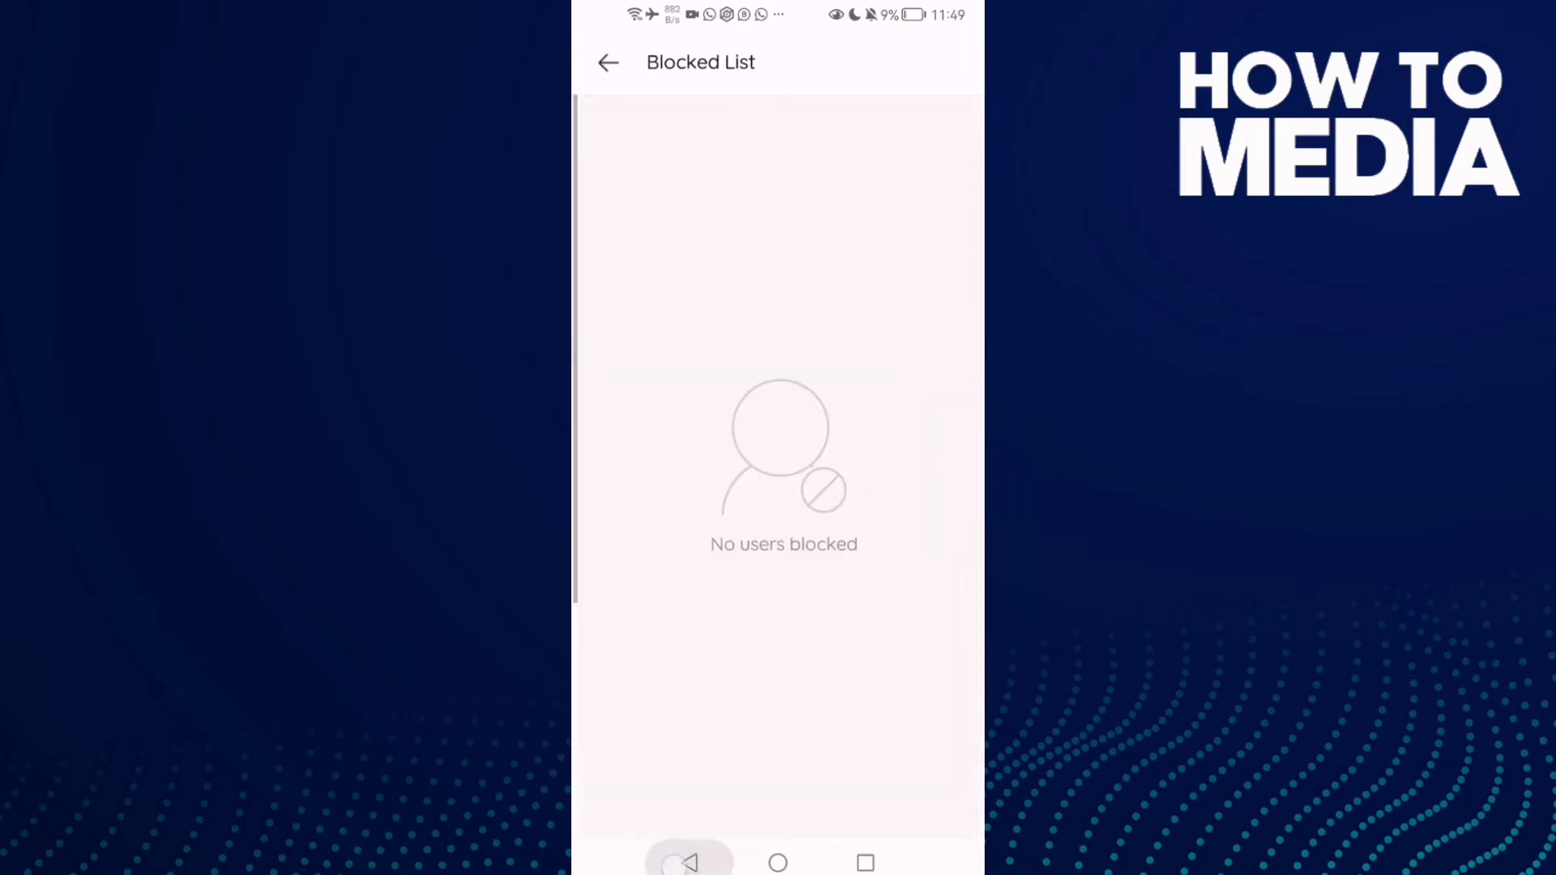
# - Back out through Privacy to the main Settings page
pyautogui.click(608, 61)
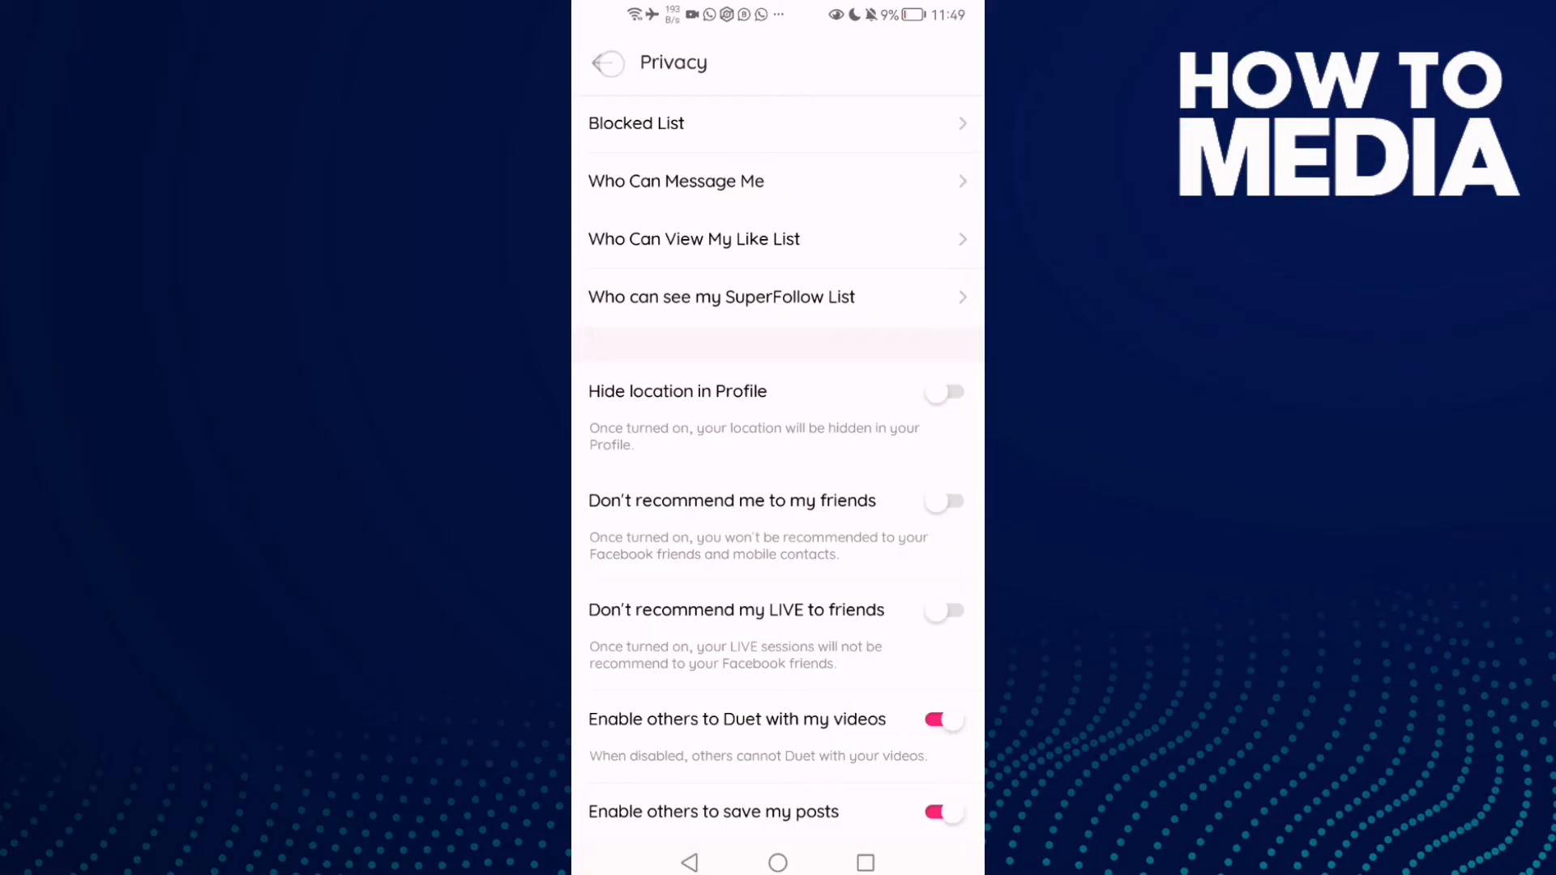
pyautogui.click(605, 64)
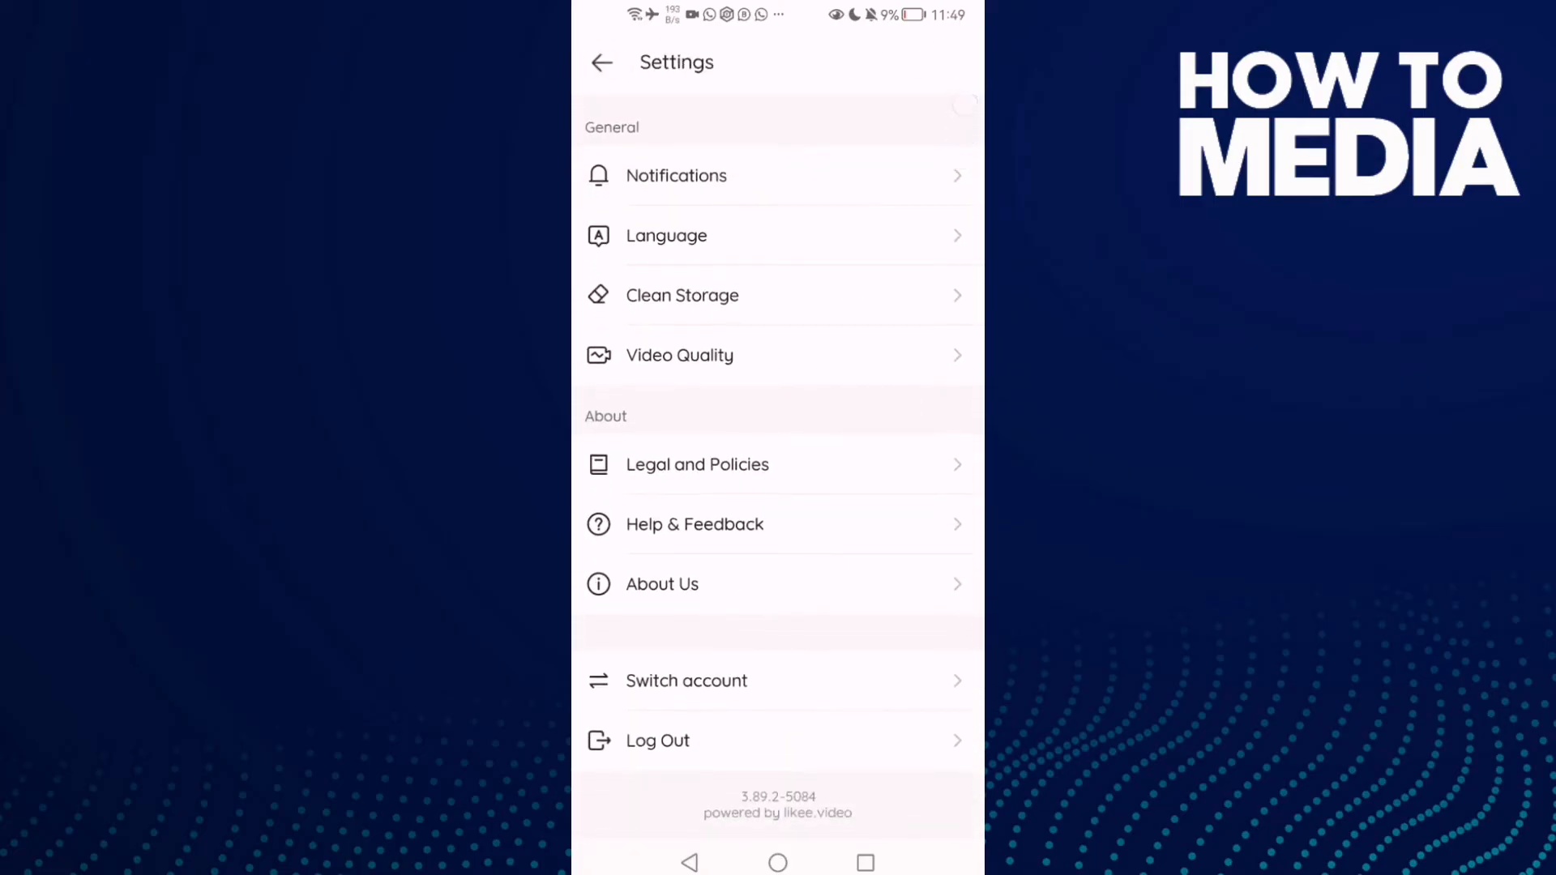